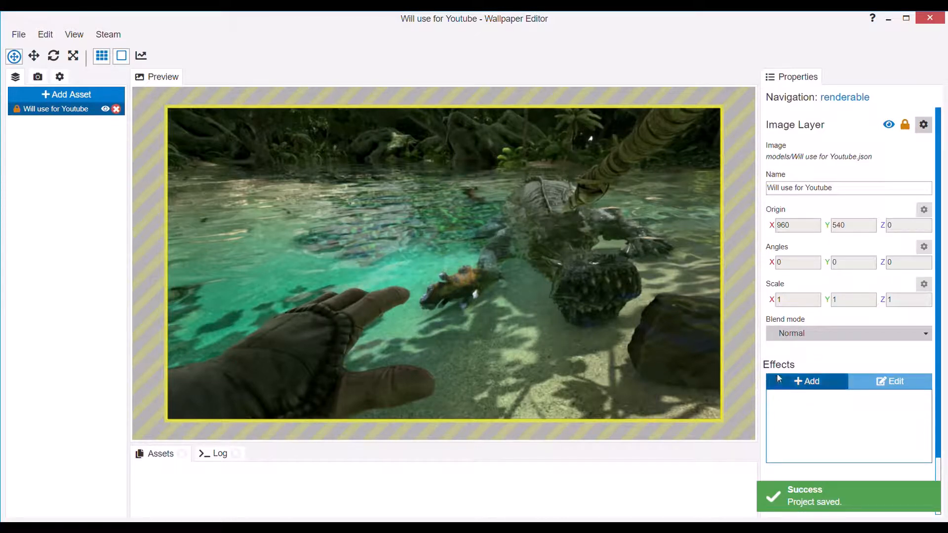
- Browse the Add Effect list, previewing Water Ripple, then close it without adding anything
{"action": "left_click", "coordinate": [806, 381]}
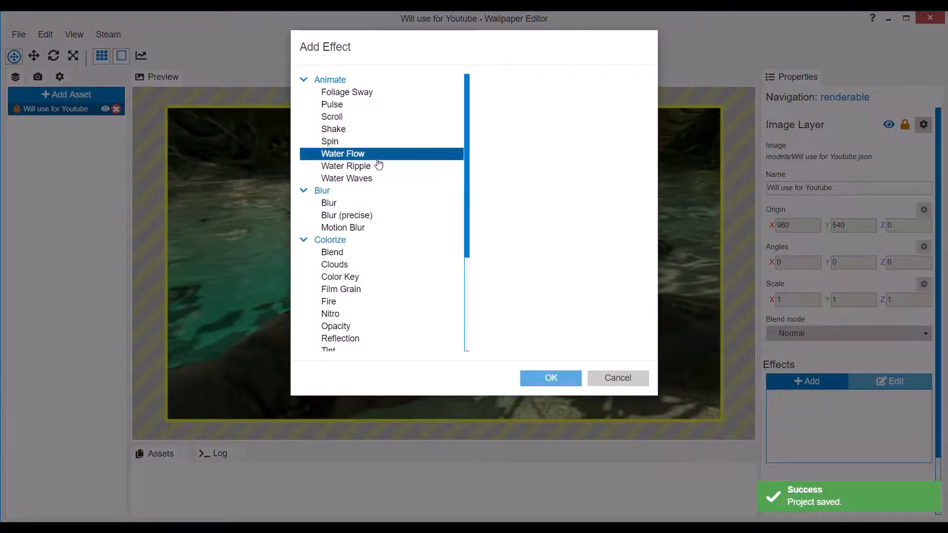
{"action": "left_click", "coordinate": [347, 166]}
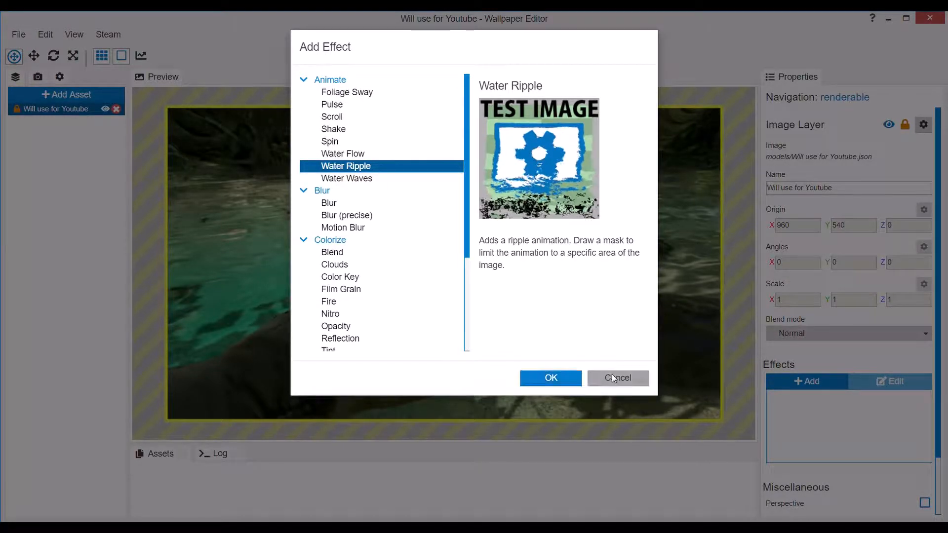
{"action": "left_click", "coordinate": [617, 379]}
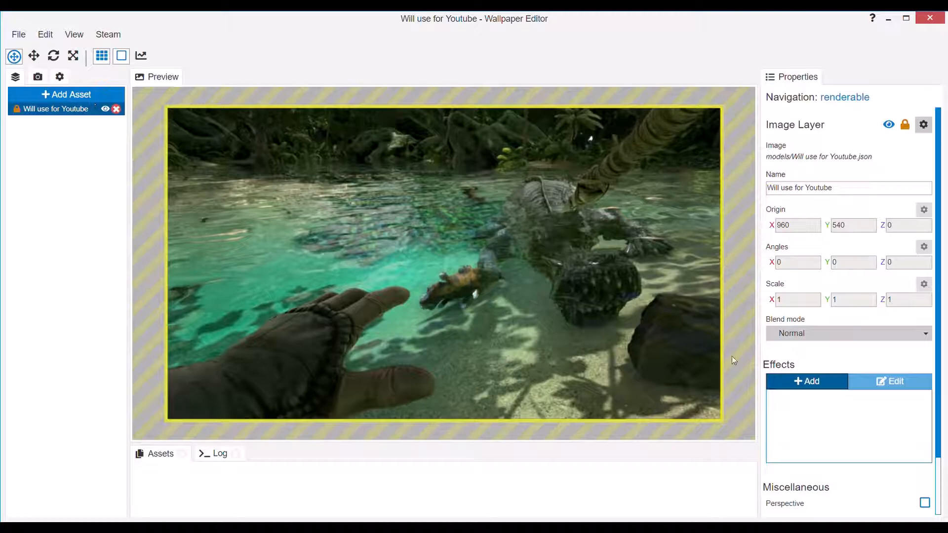
- Reopen the Add Effect list, compare Water Waves and Water Flow, and choose Water Ripple under Animate
{"action": "left_click", "coordinate": [807, 381]}
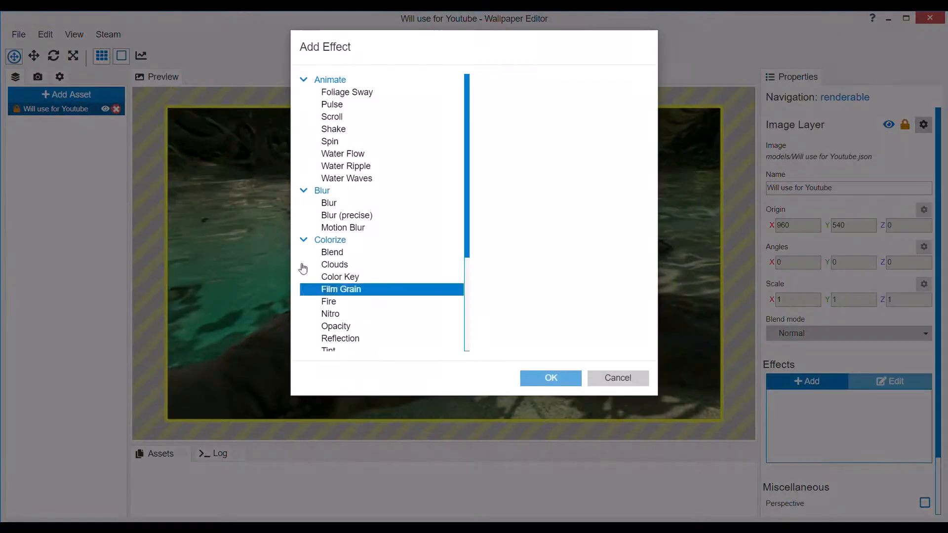
{"action": "left_click", "coordinate": [329, 142]}
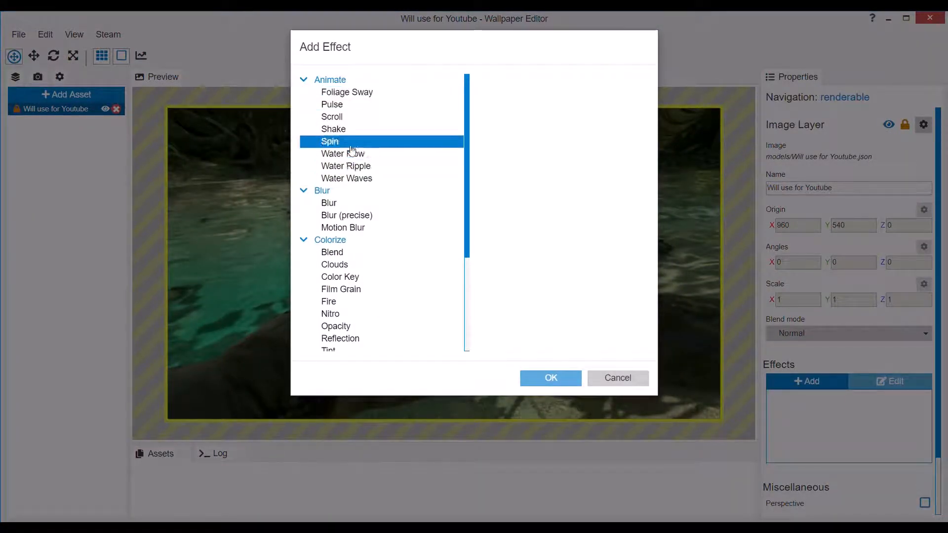
{"action": "left_click", "coordinate": [347, 171]}
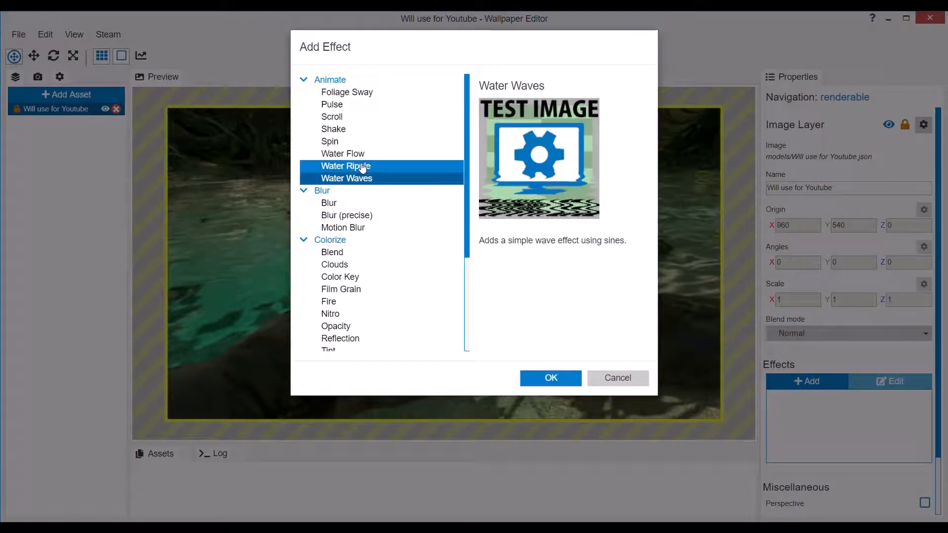
{"action": "left_click", "coordinate": [346, 166]}
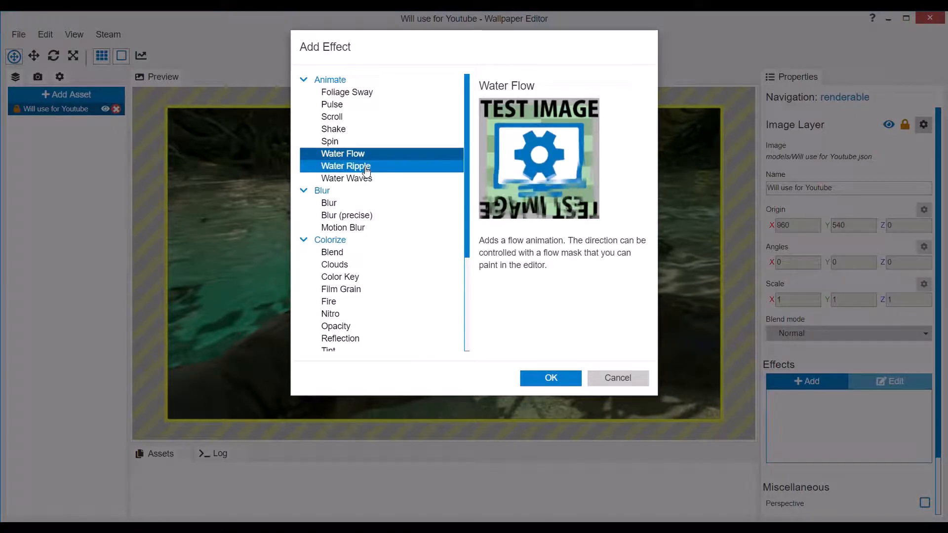
{"action": "left_click", "coordinate": [345, 166]}
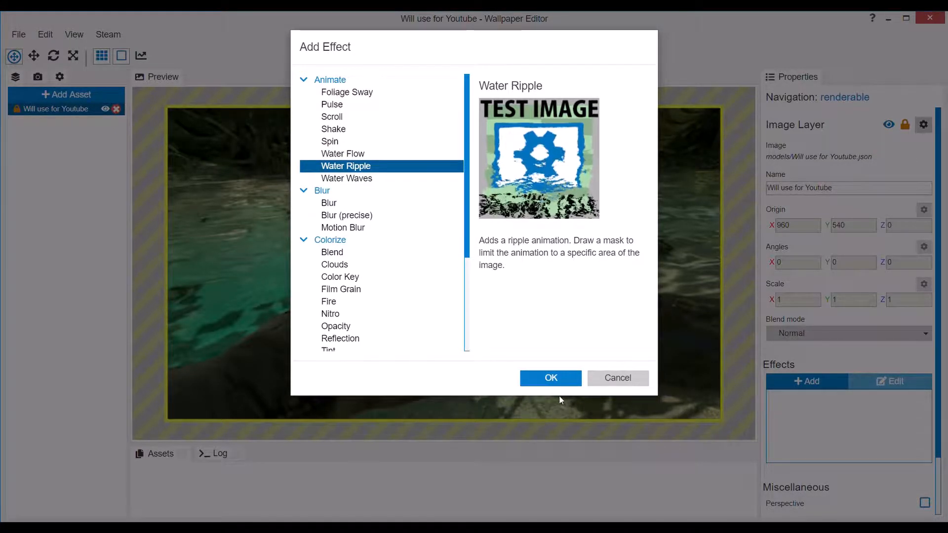
- Add Water Ripple to the image layer and open its material properties
{"action": "left_click", "coordinate": [550, 378]}
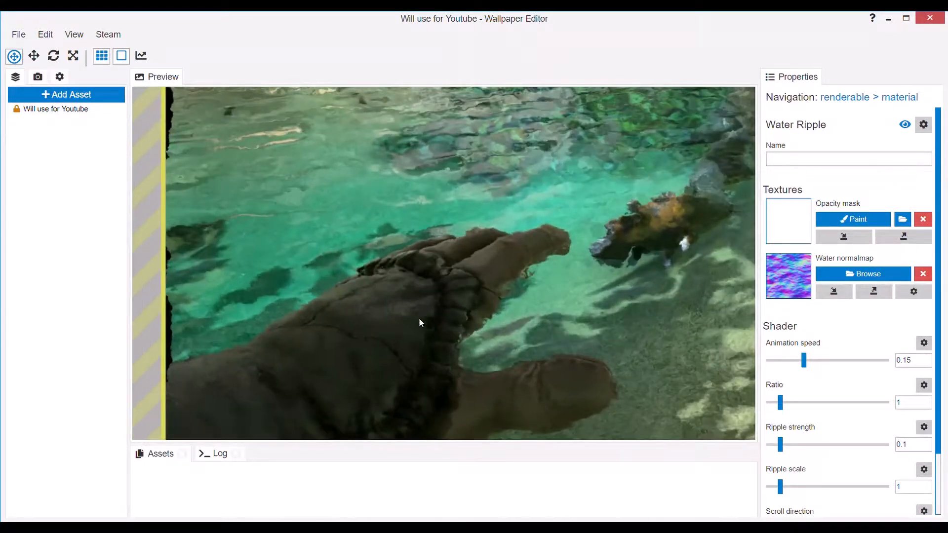
{"action": "left_click", "coordinate": [853, 219]}
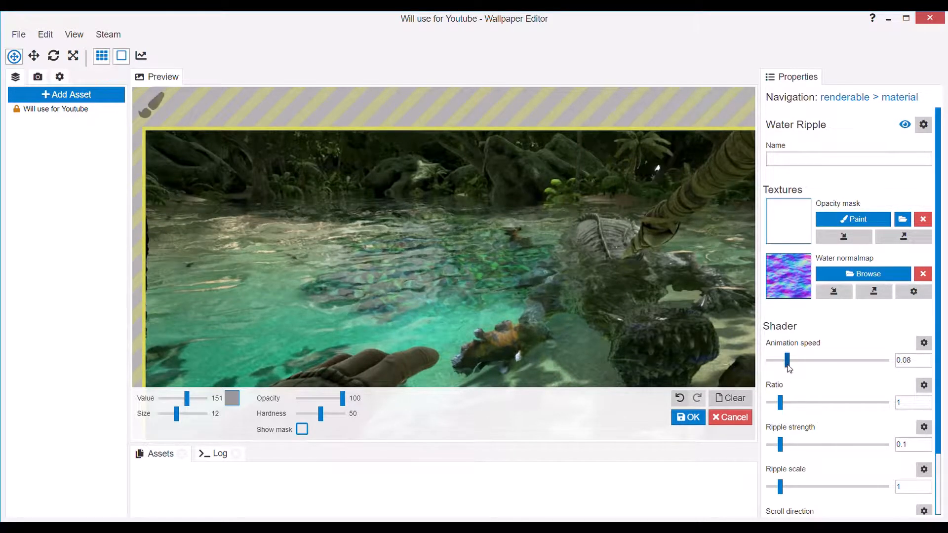
- Scroll the Water Ripple properties while animation speed is 0.08 and mask painting is underway
{"action": "scroll", "scroll_direction": "down", "scroll_amount": 3}
{"action": "type", "text": ".2"}
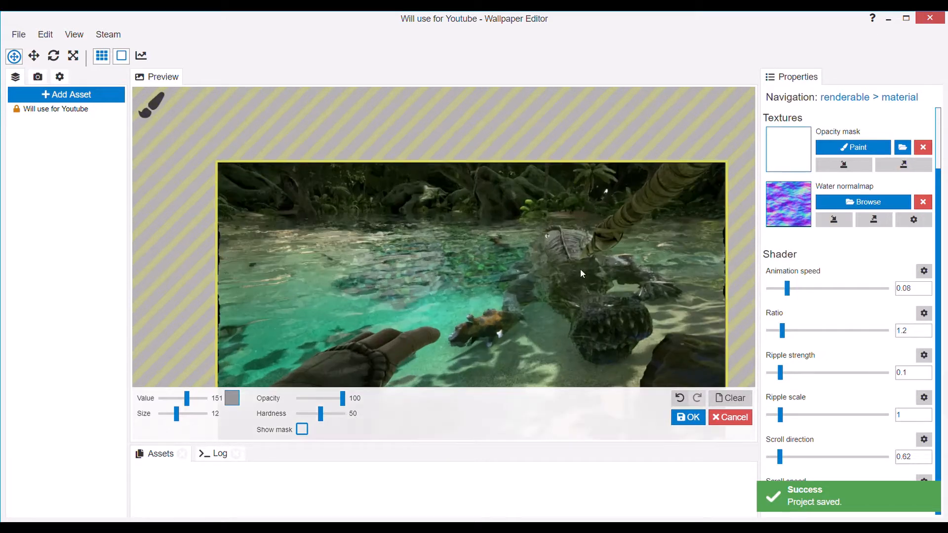
- Finish painting the opacity mask, keeping ratio 1.2 and scroll direction 0.62 saved
{"action": "left_click", "coordinate": [688, 417]}
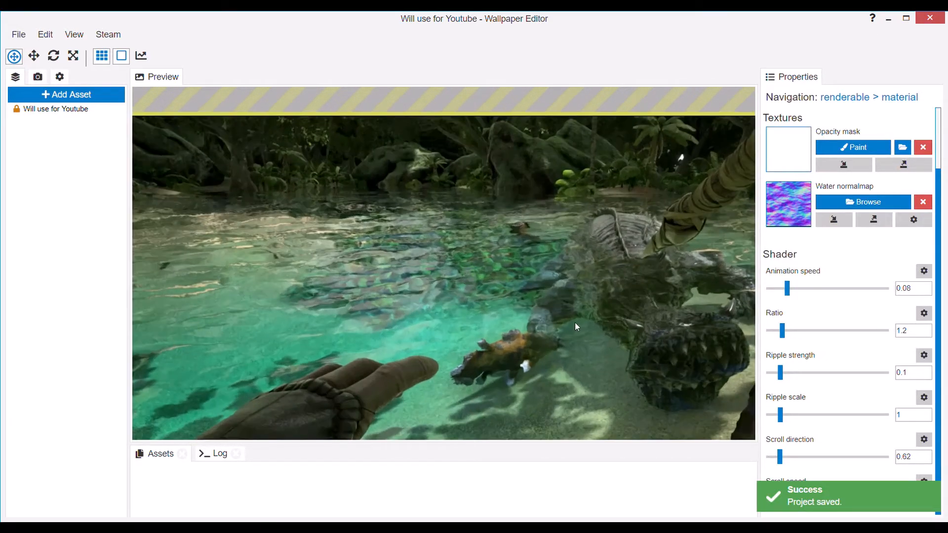